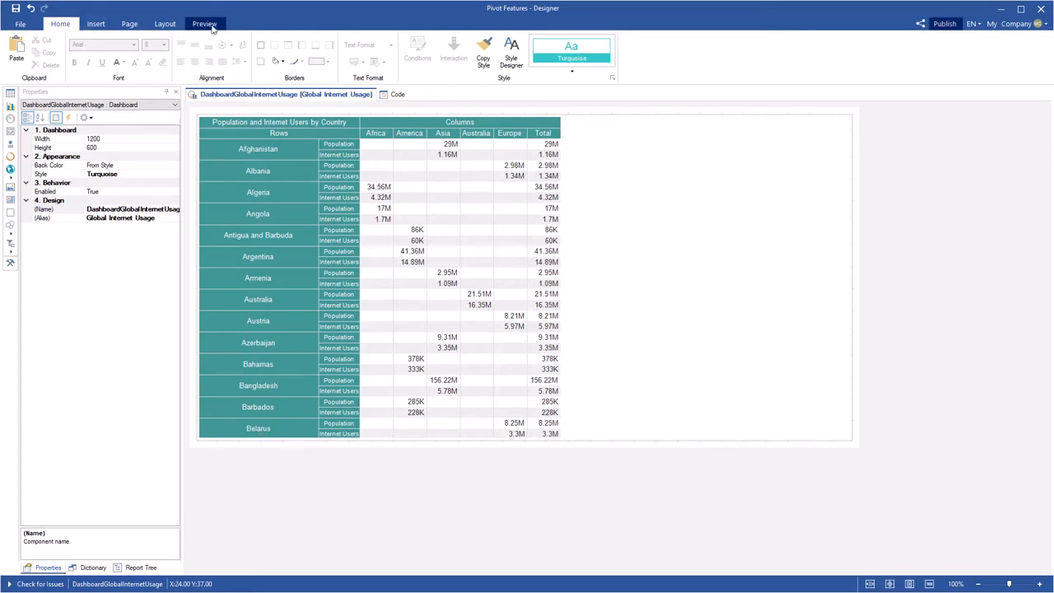
Step: Preview the Global Internet Usage pivot table and scroll through the rendered rows
left_click(204, 23)
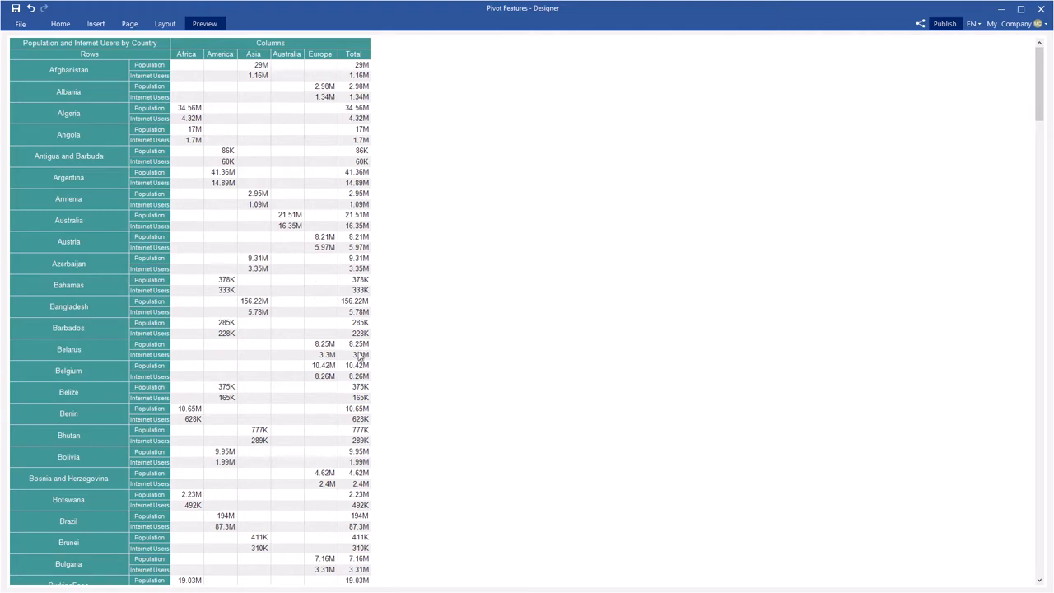
scroll("down", 3)
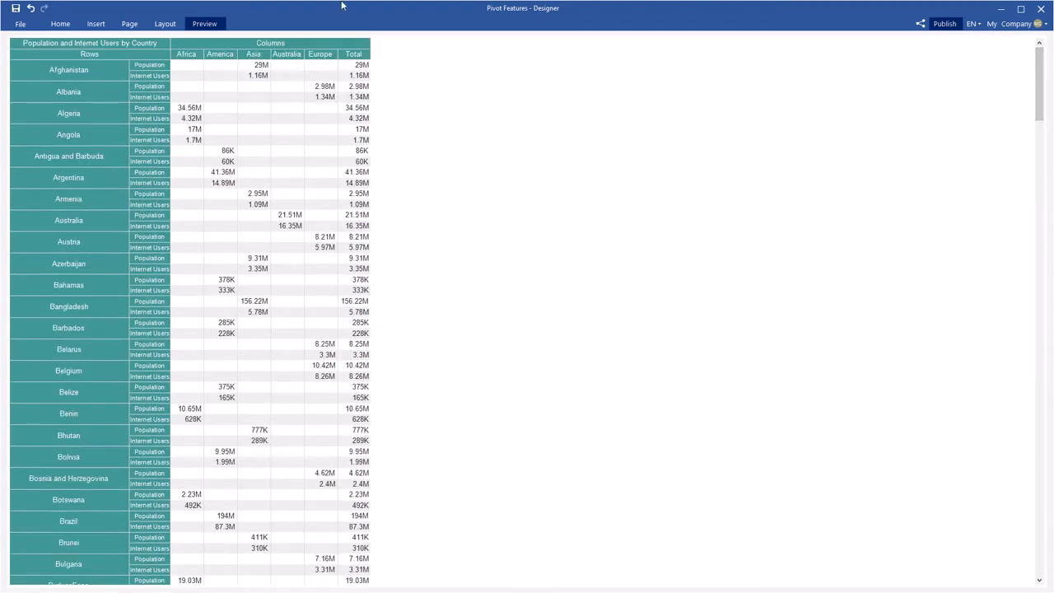
Step: Switch back from preview to design mode to edit the pivot table
left_click(59, 23)
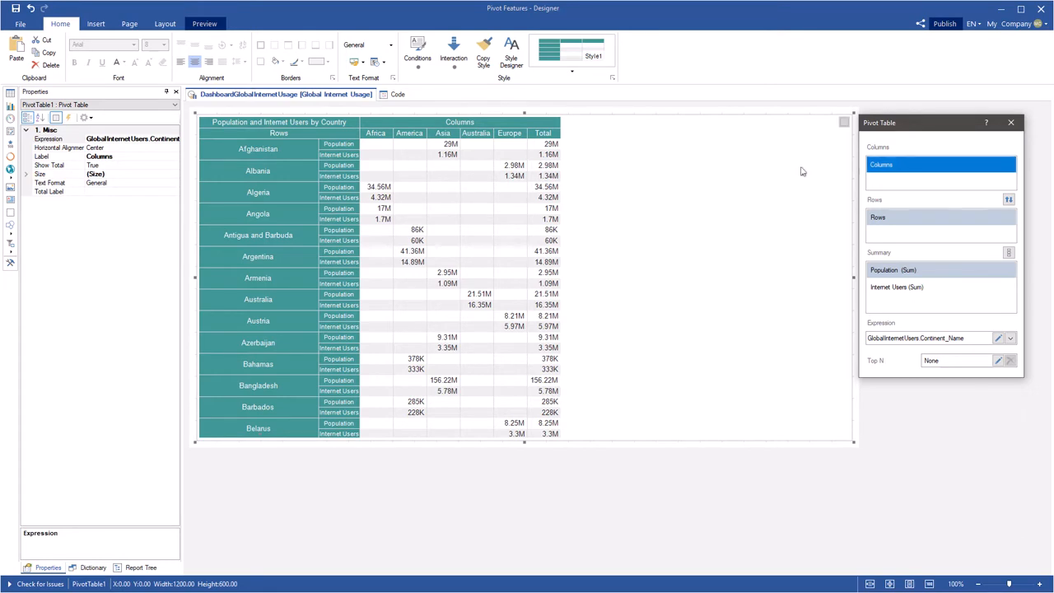
mouse_move(123, 162)
type("Continent Name")
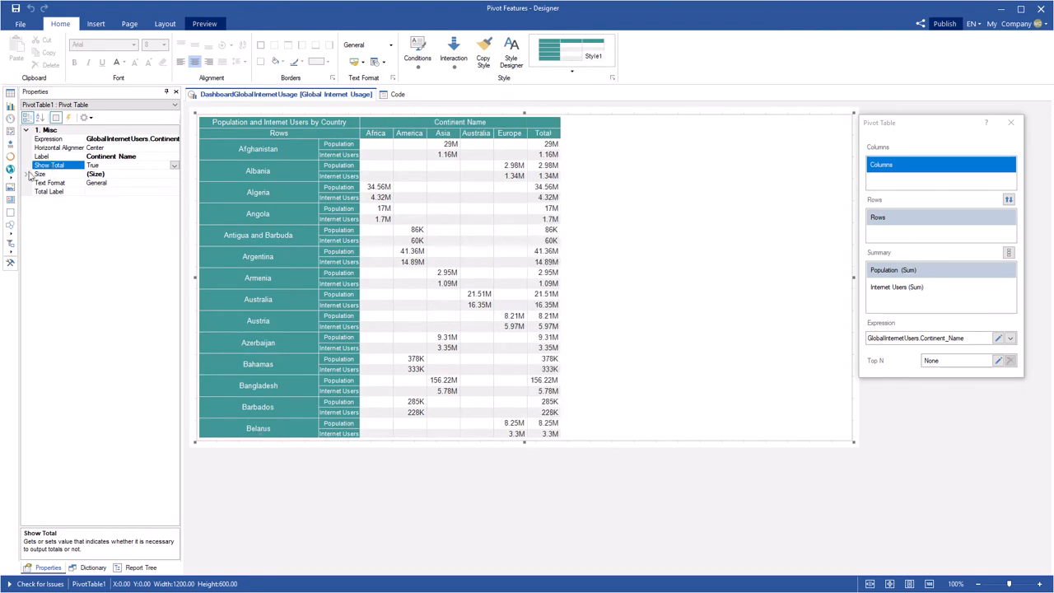
Step: Set column width 147, word-wrap the Total label header, and close the pivot editor
left_click(26, 174)
type("147")
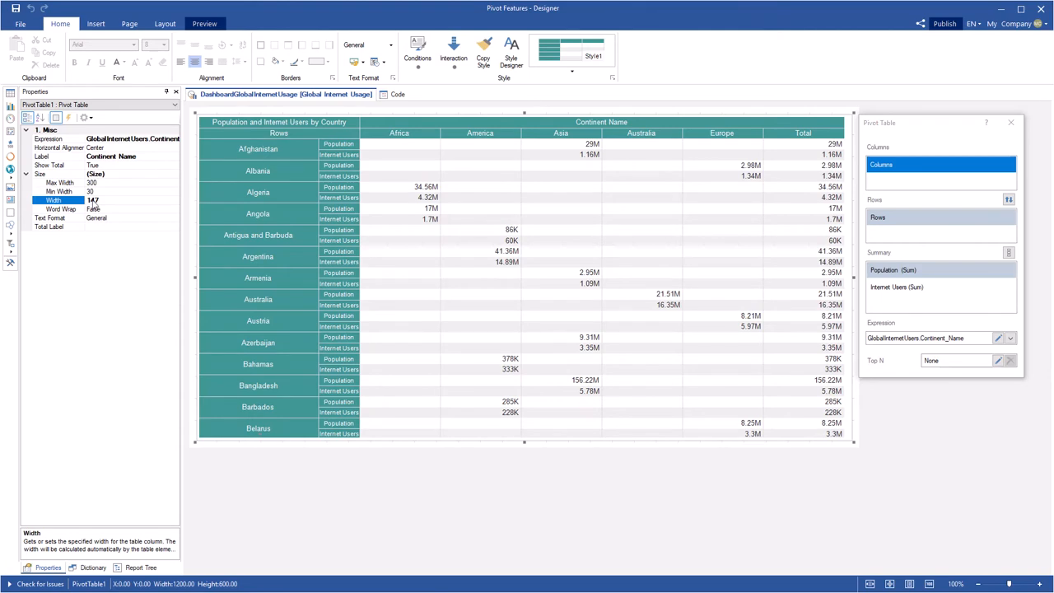
left_click(49, 228)
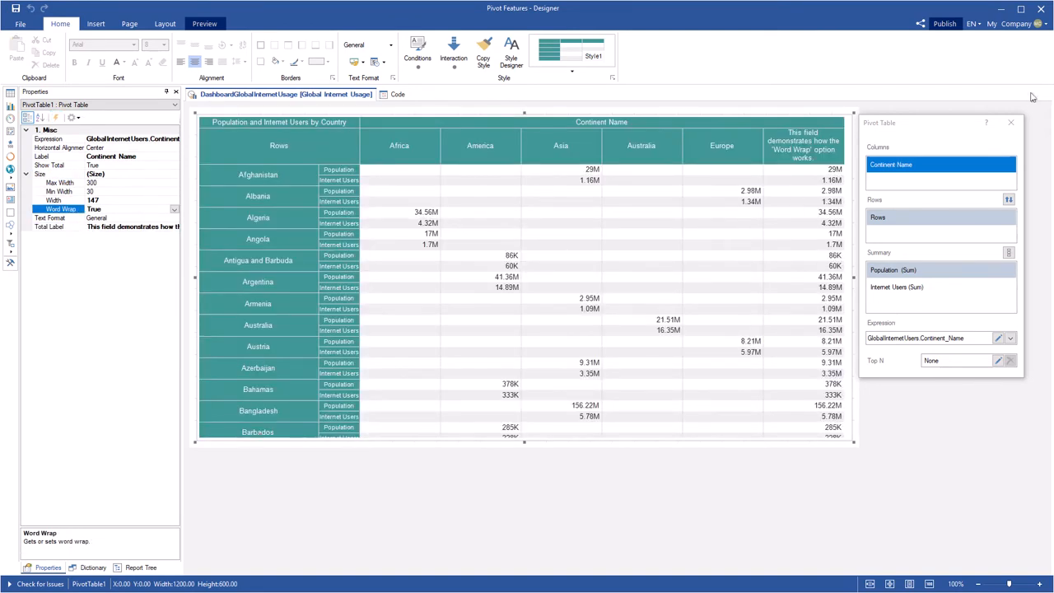
left_click(1010, 122)
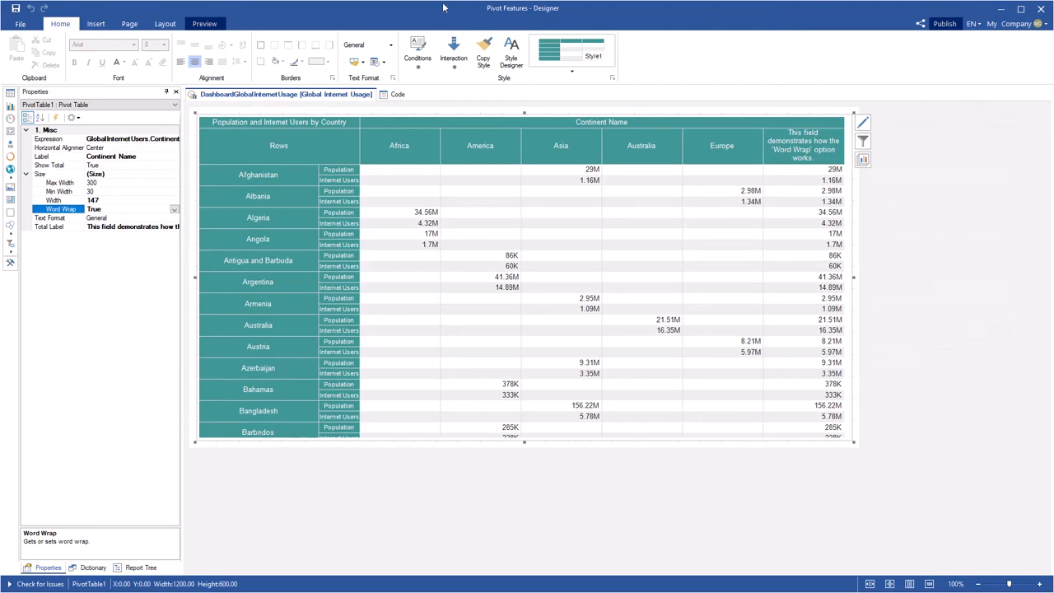
left_click(205, 23)
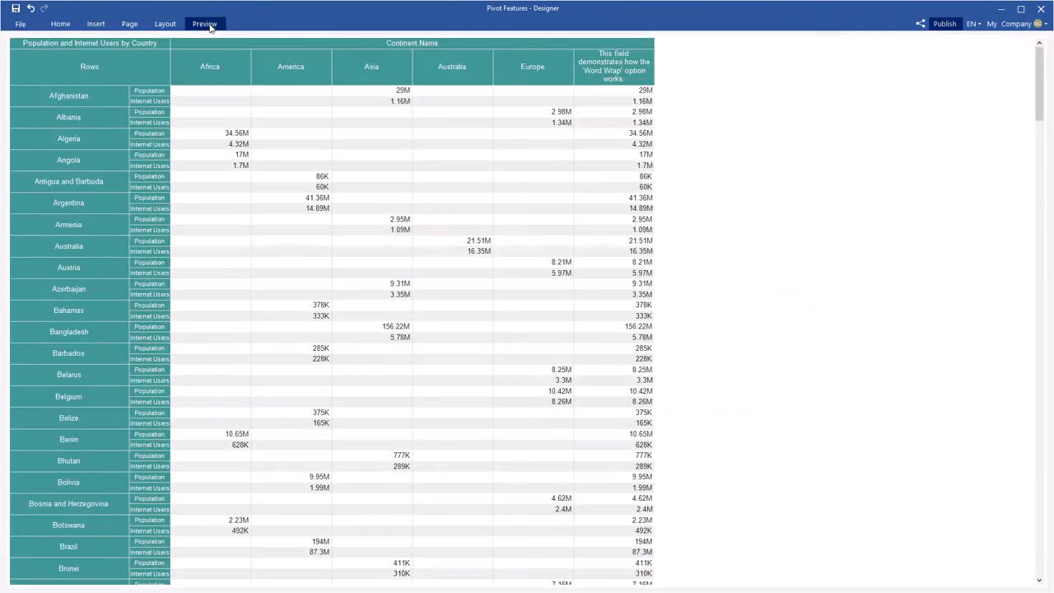
scroll("down", 3)
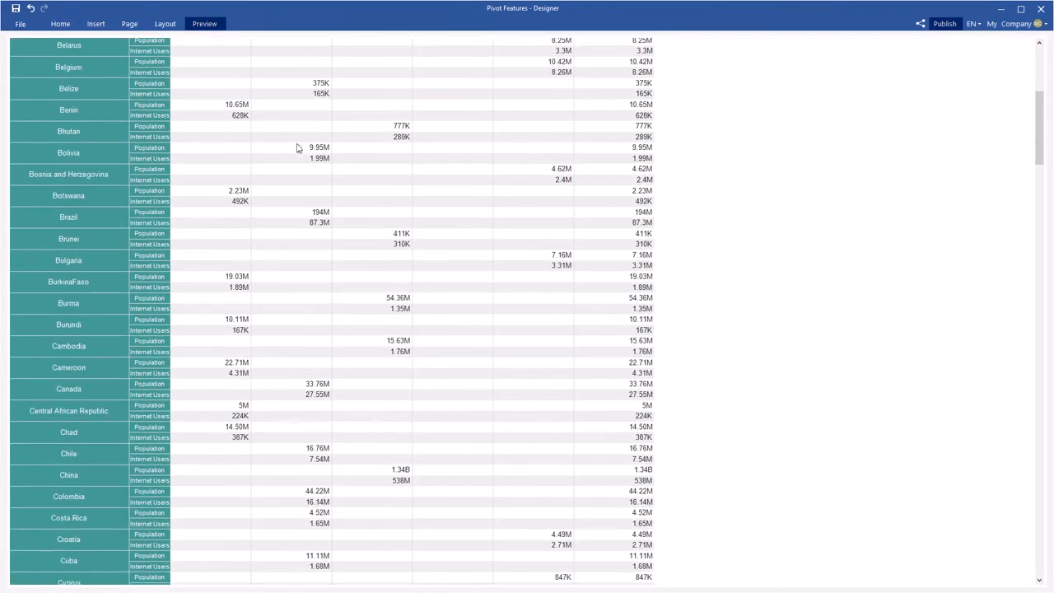
scroll("down", 3)
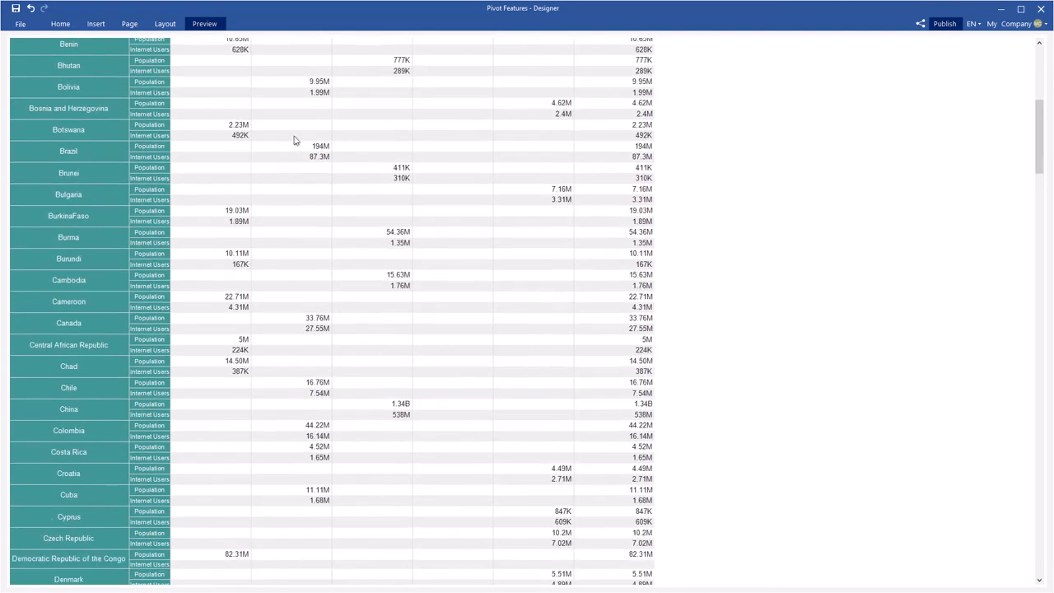
scroll("up", 3)
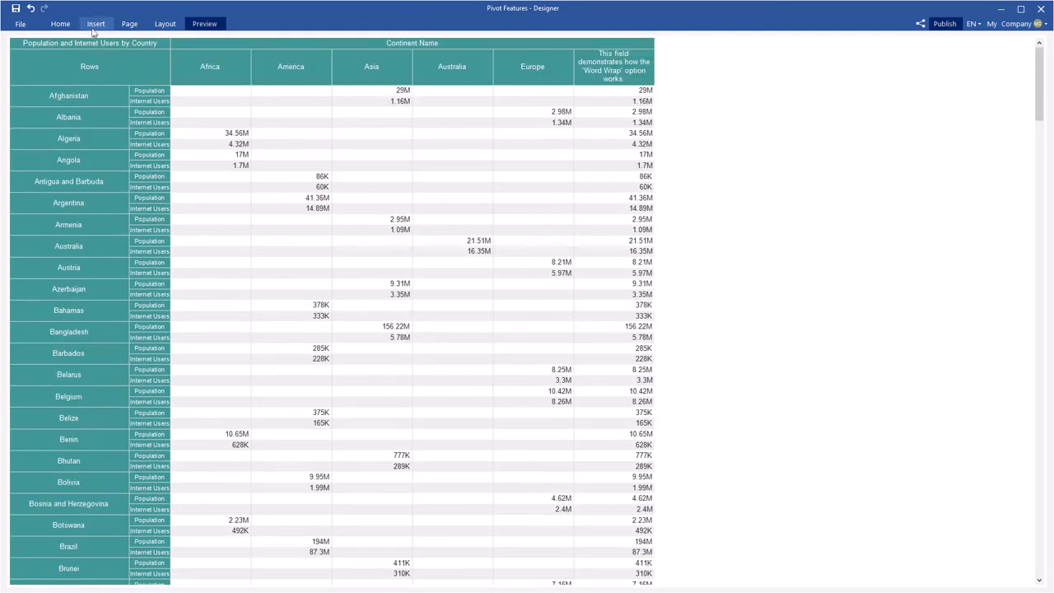
left_click(59, 23)
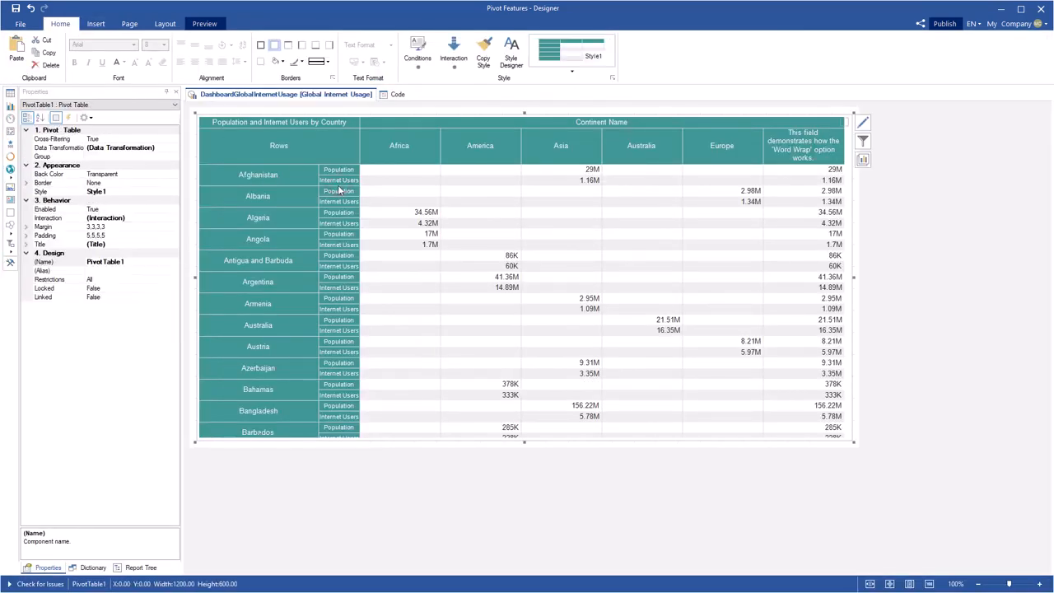